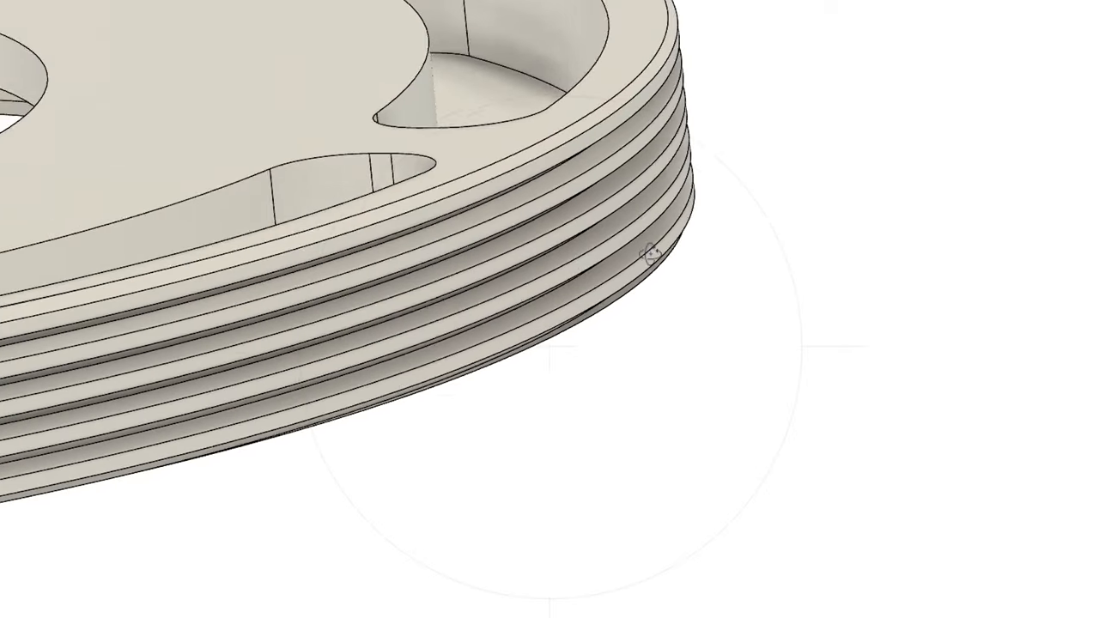
# Orbit the cover to inspect its threaded rim and then the curved tool slots
pyautogui.moveTo(653, 258); pyautogui.dragTo(665, 382)
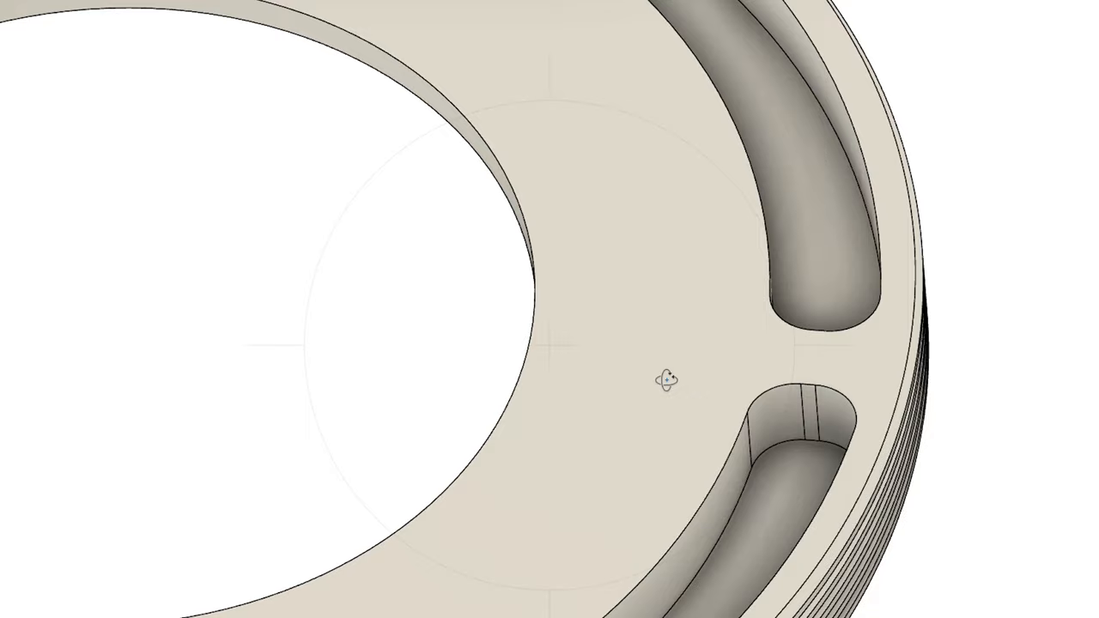
pyautogui.moveTo(668, 380); pyautogui.dragTo(710, 355)
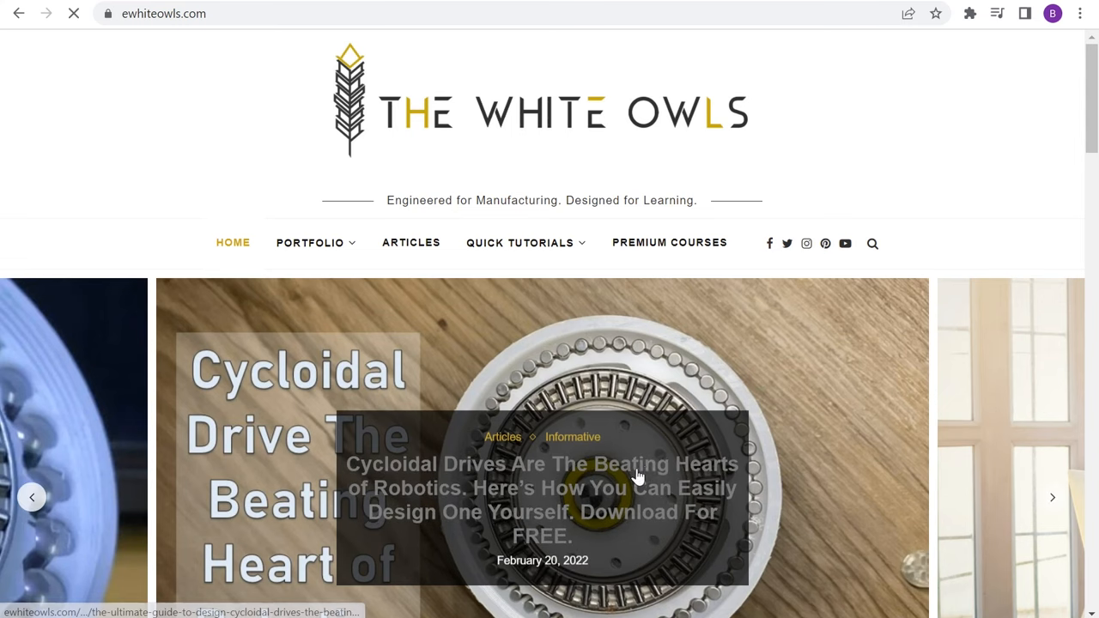
# Open the cycloidal drive design guide and scroll down to its Download Design Files section
pyautogui.click(541, 464)
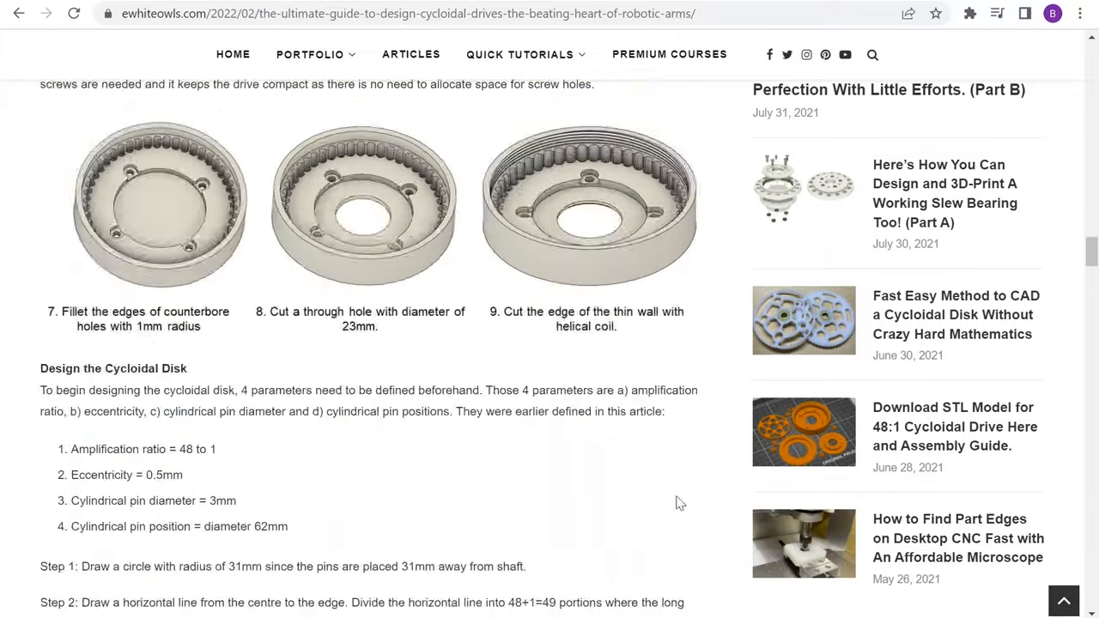
pyautogui.scroll(-3)
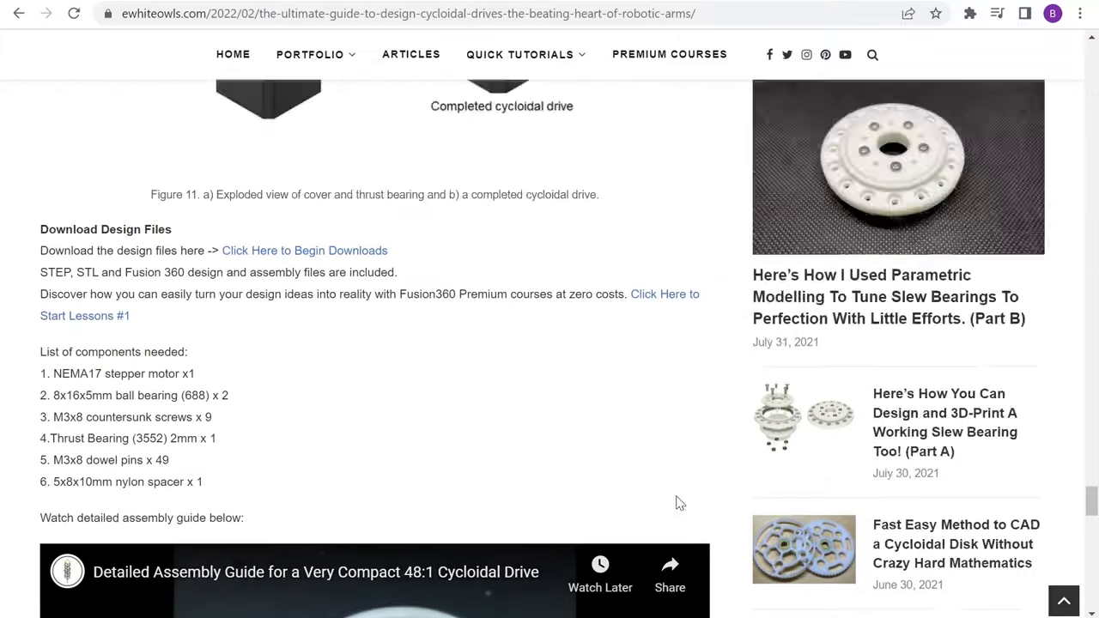
pyautogui.scroll(-3)
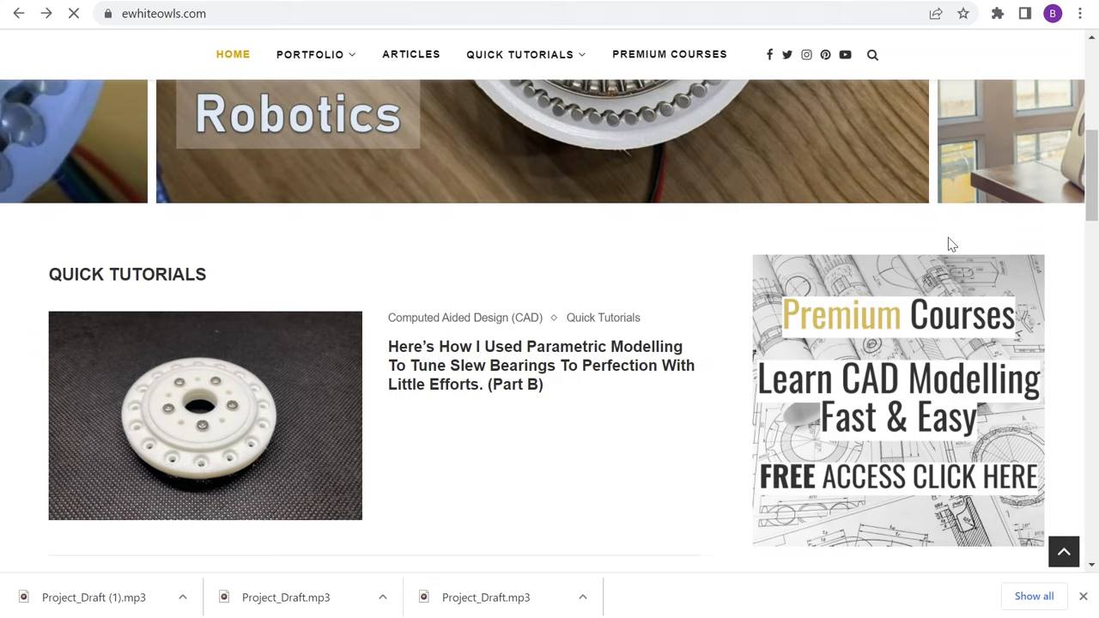
# Open the free CAD courses landing page and scroll to its sign-up form
pyautogui.click(898, 399)
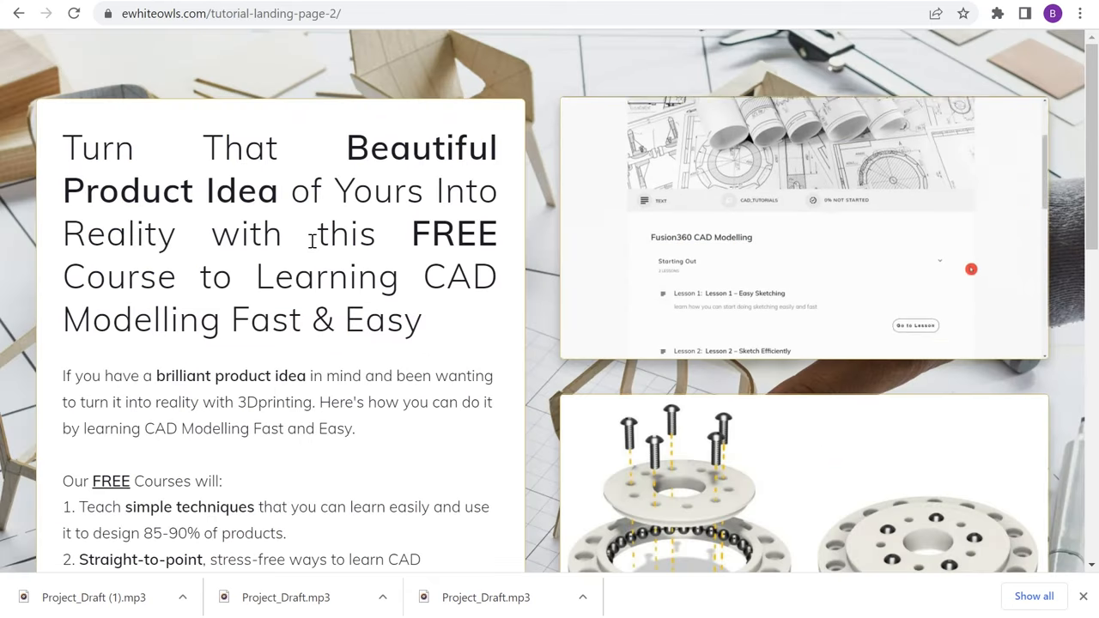
pyautogui.scroll(-3)
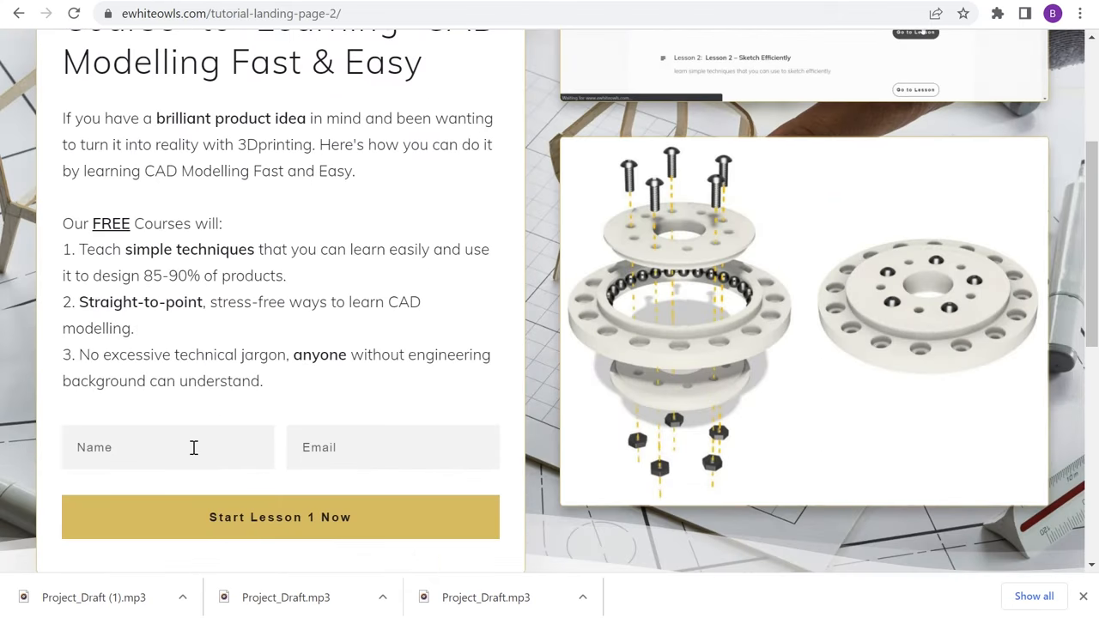